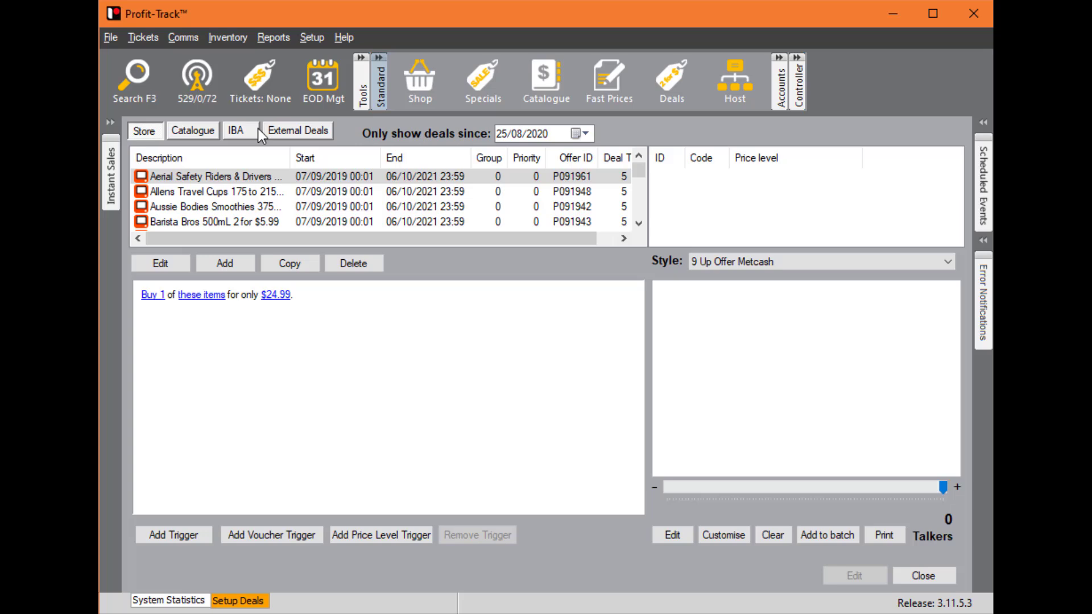
Show the External Deals import area with no CSV file chosen yet.
left_click(297, 131)
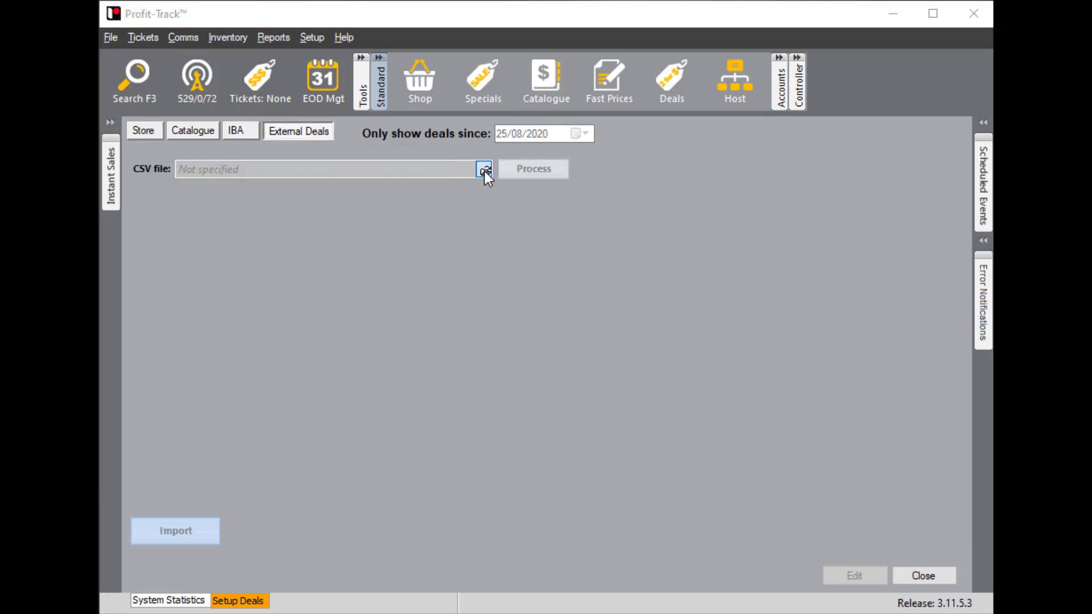
Choose NSW070919 modified.csv from the Desktop as the CSV file to import.
left_click(485, 168)
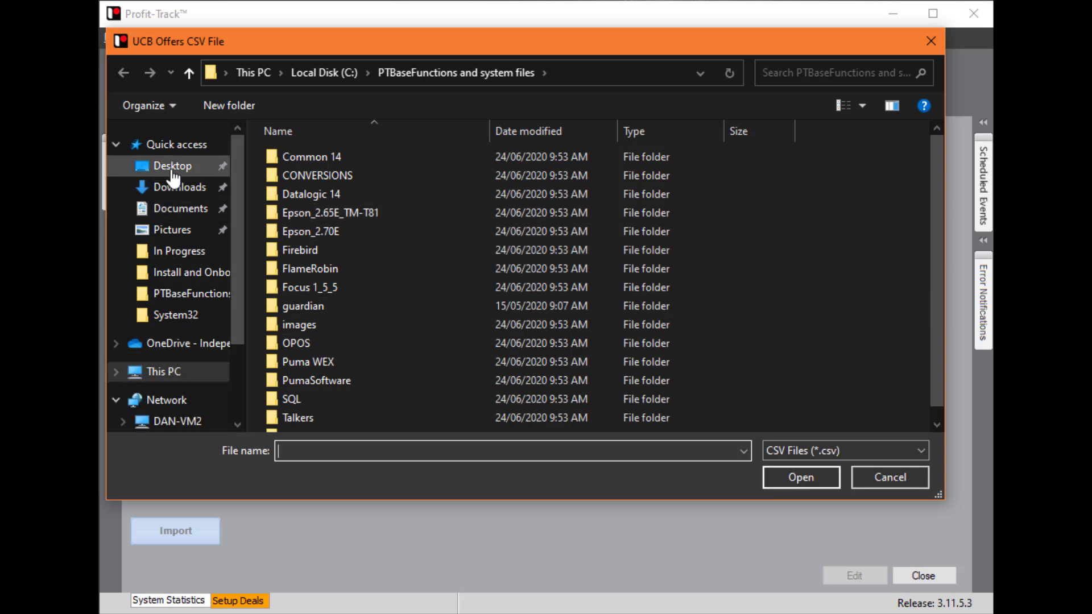
left_click(172, 166)
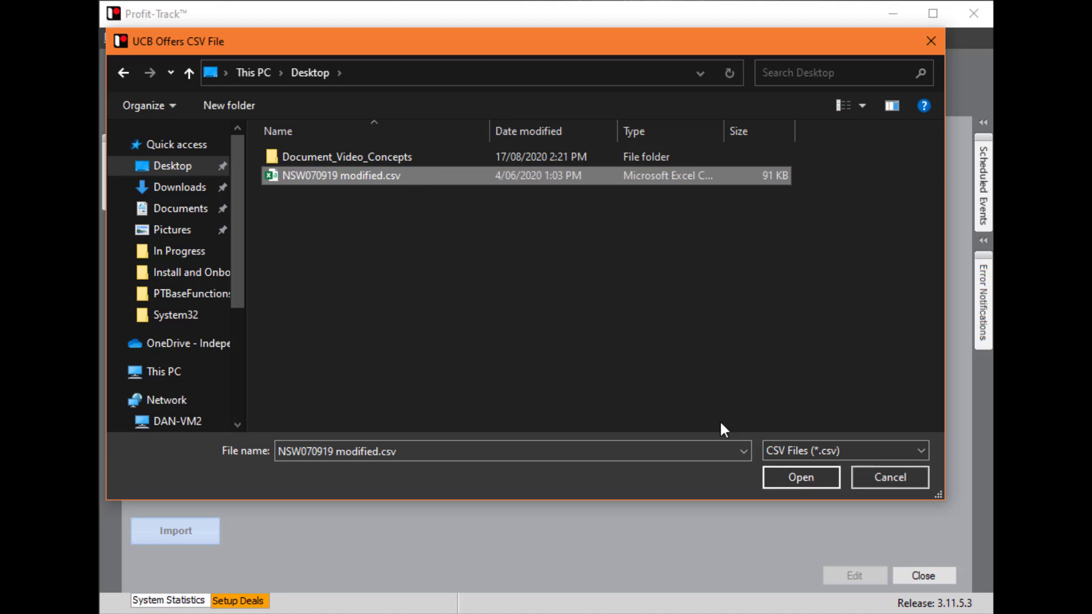
left_click(799, 476)
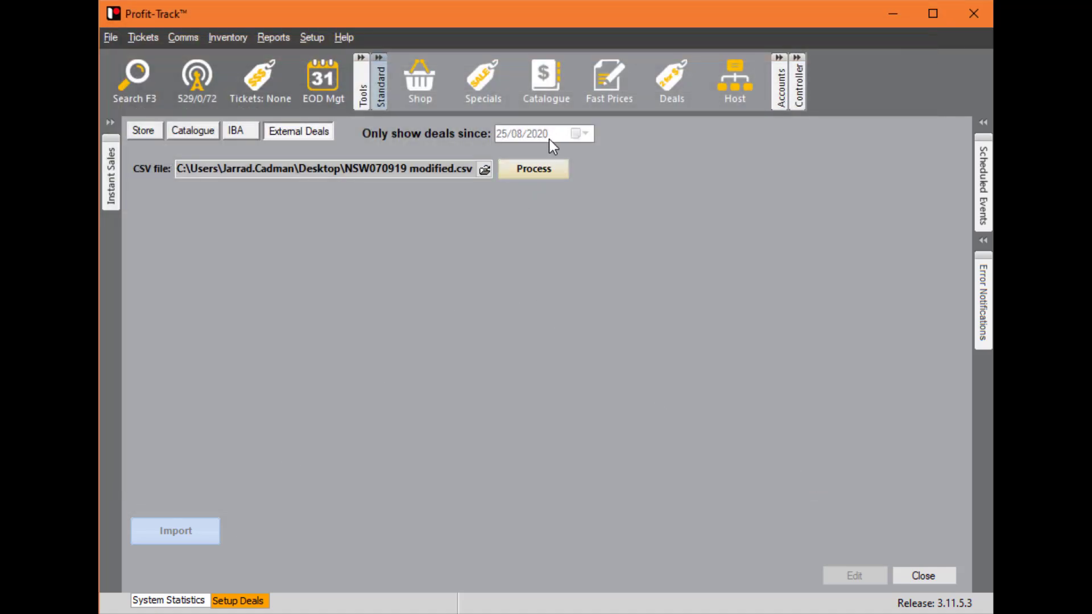
Process the CSV, listing 78 deals with 16 unknown PLUs and 6 skipped groups.
left_click(533, 168)
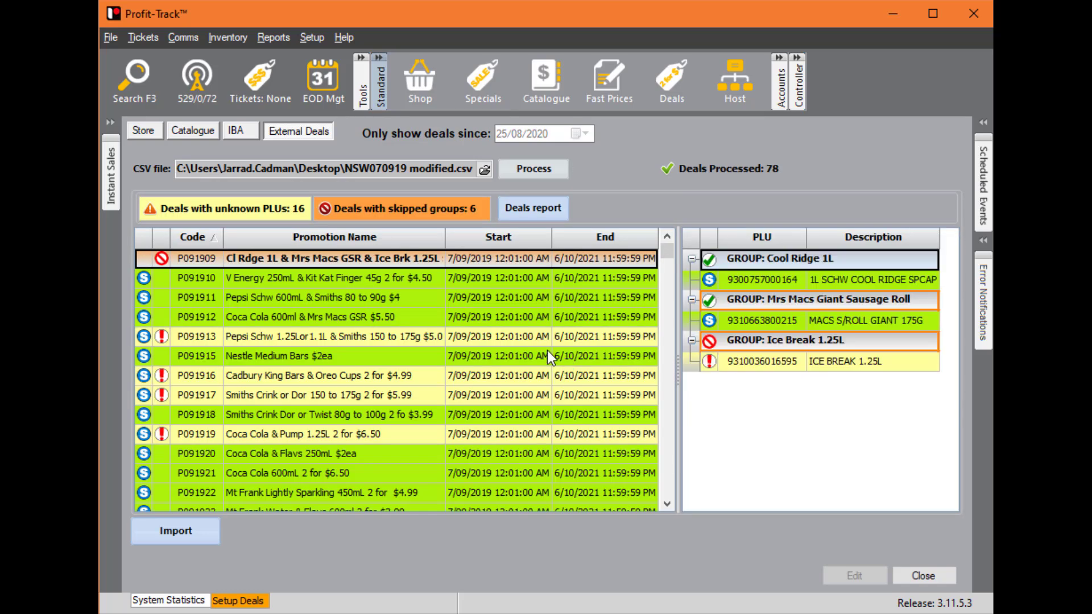
mouse_move(696, 157)
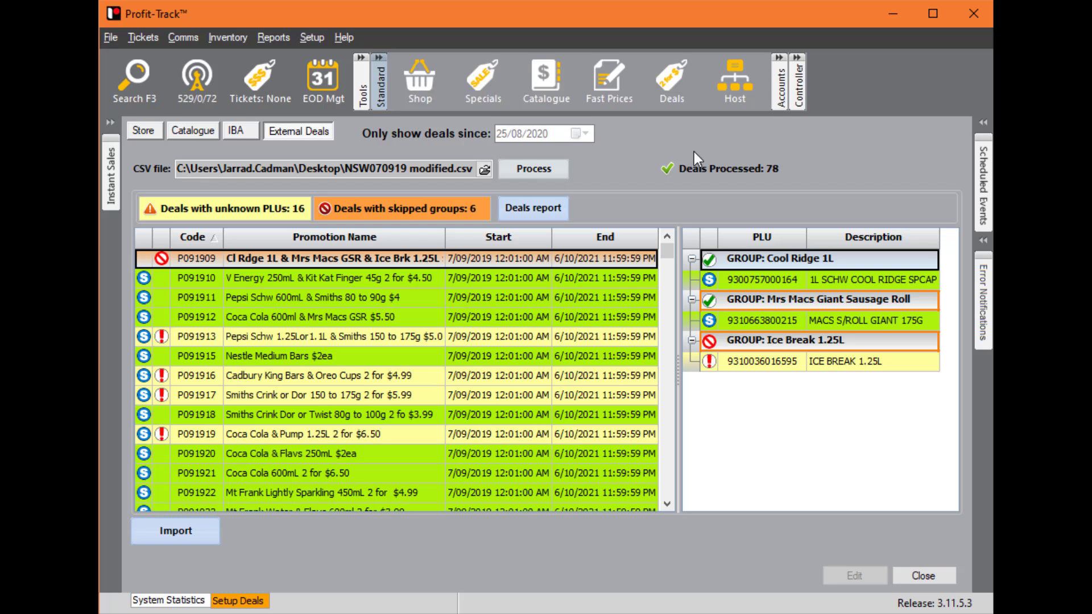
mouse_move(225, 231)
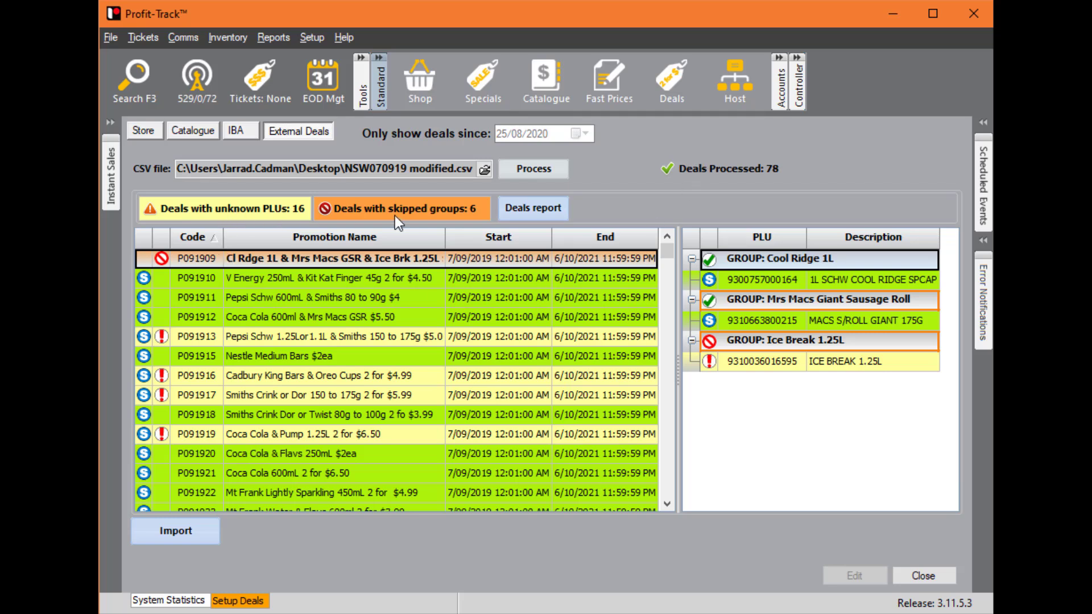
mouse_move(152, 268)
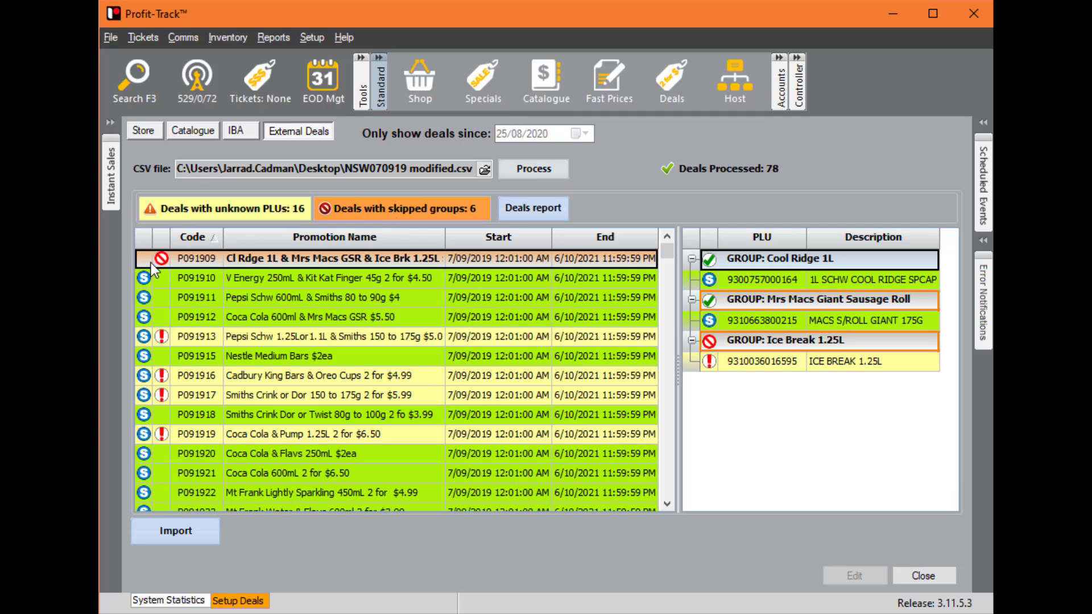
mouse_move(266, 262)
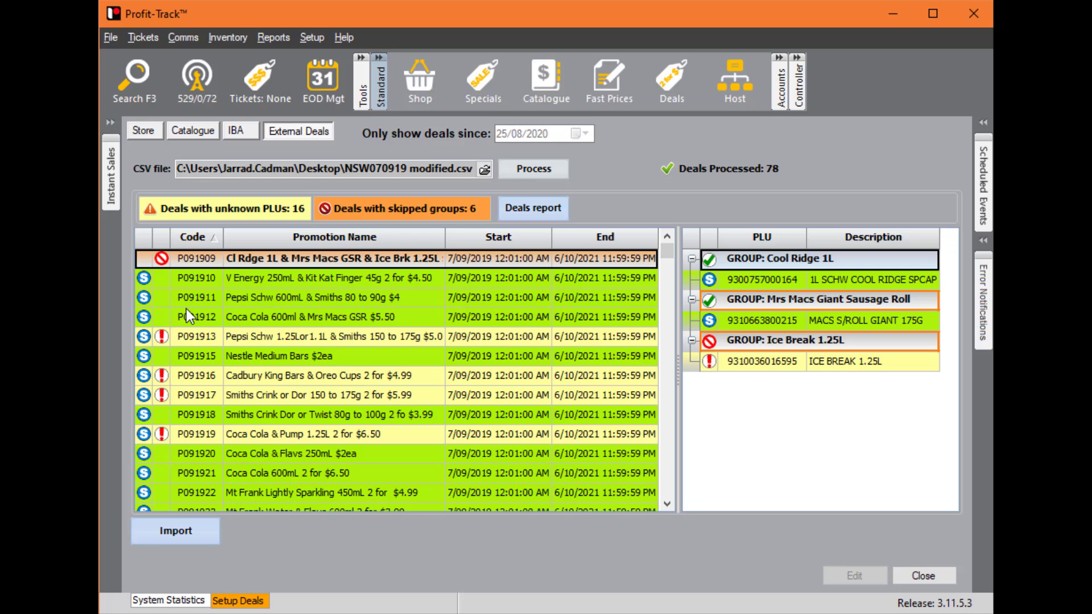
mouse_move(831, 350)
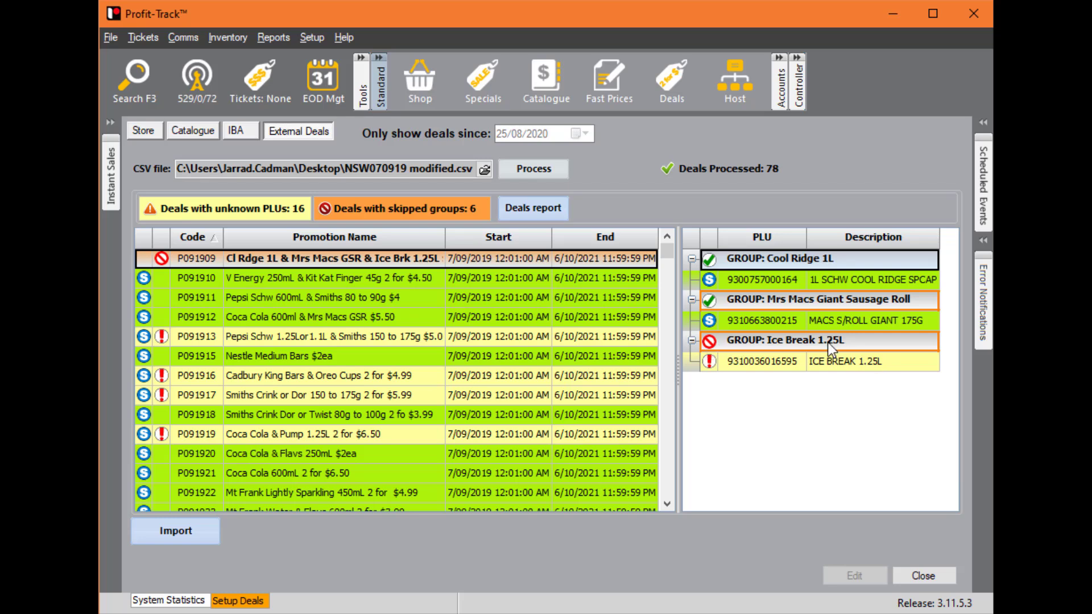
mouse_move(876, 350)
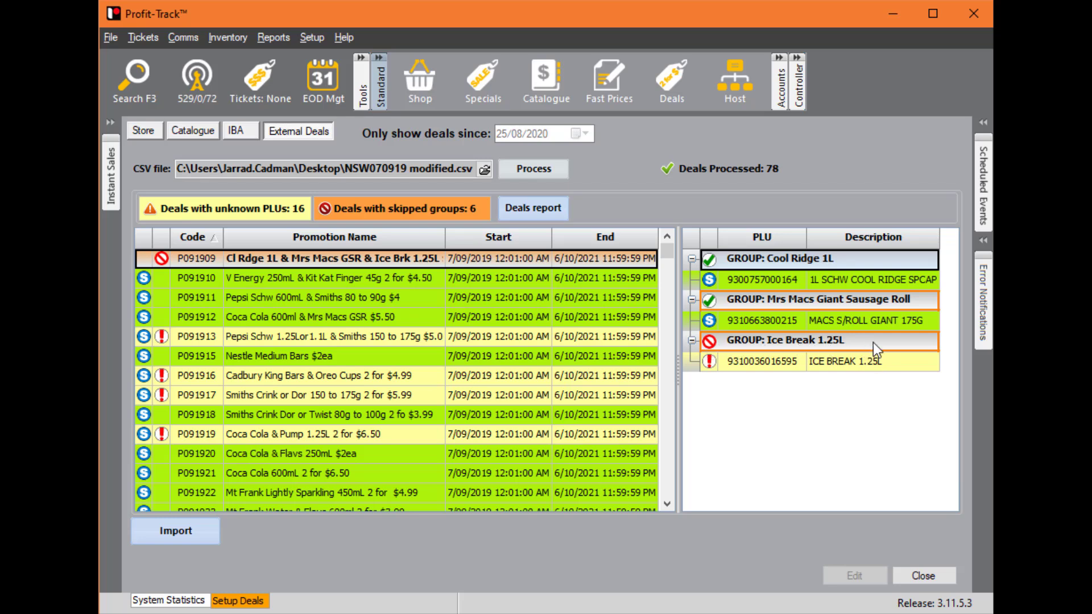
mouse_move(815, 378)
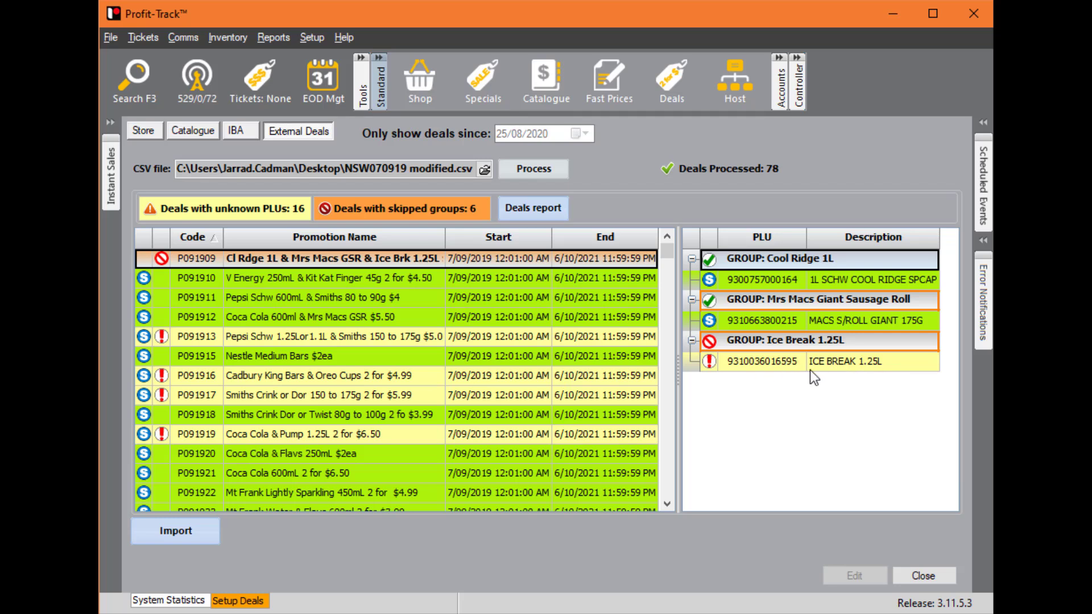
mouse_move(842, 368)
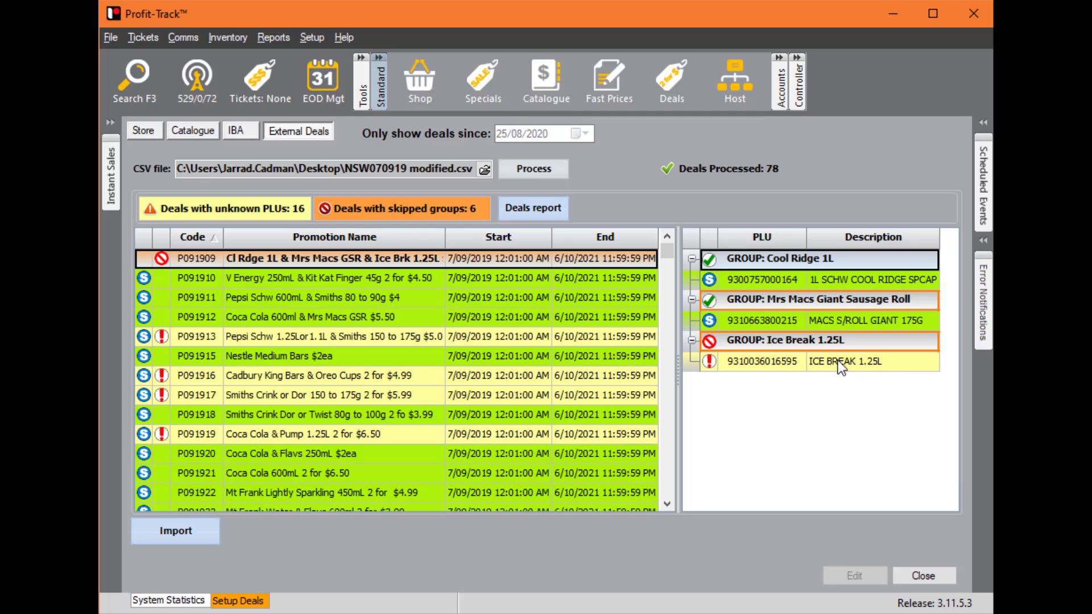
mouse_move(840, 371)
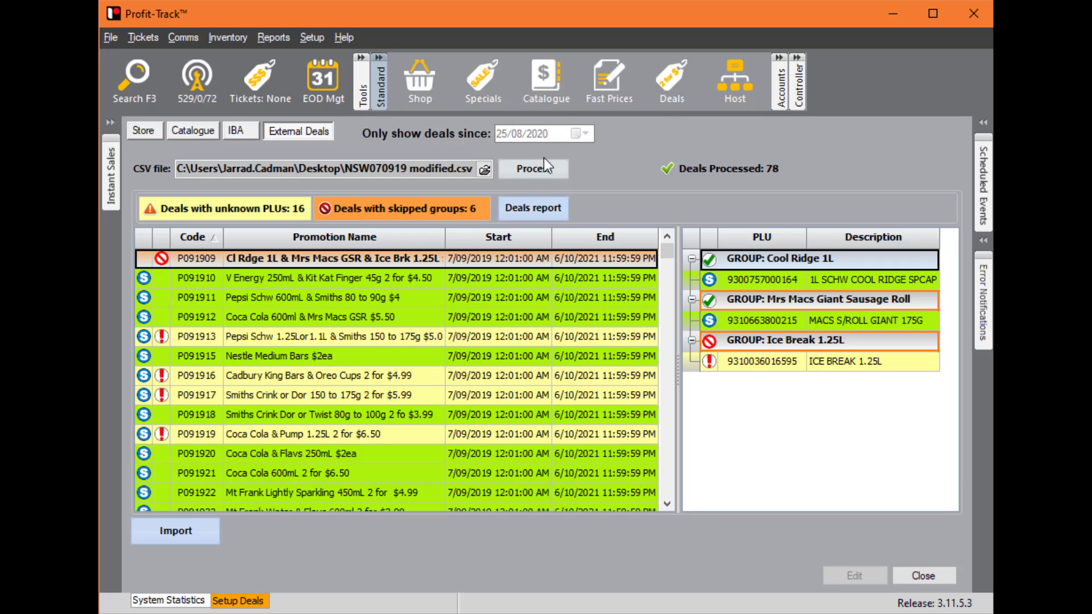
mouse_move(175, 531)
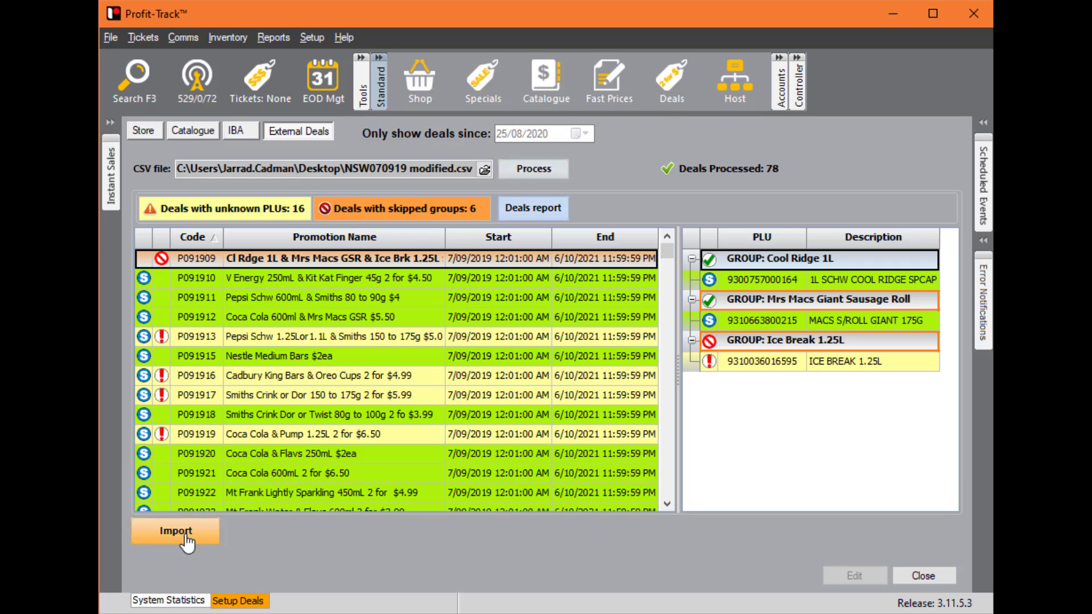
Import the processed deals: 0 inserted, 72 updated, 6 skipped.
left_click(175, 531)
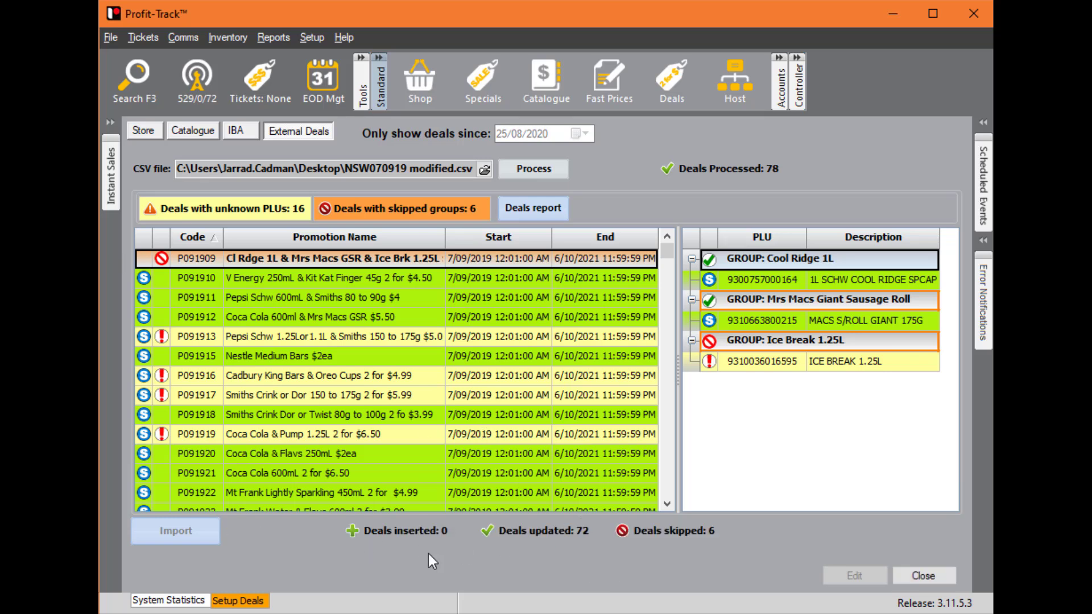
mouse_move(608, 557)
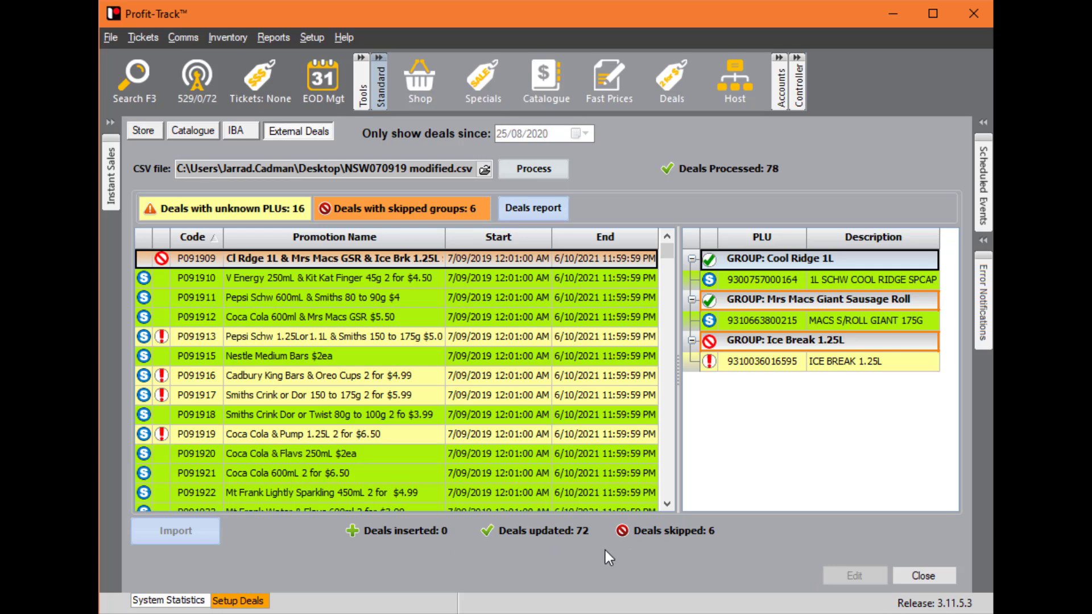
mouse_move(161, 139)
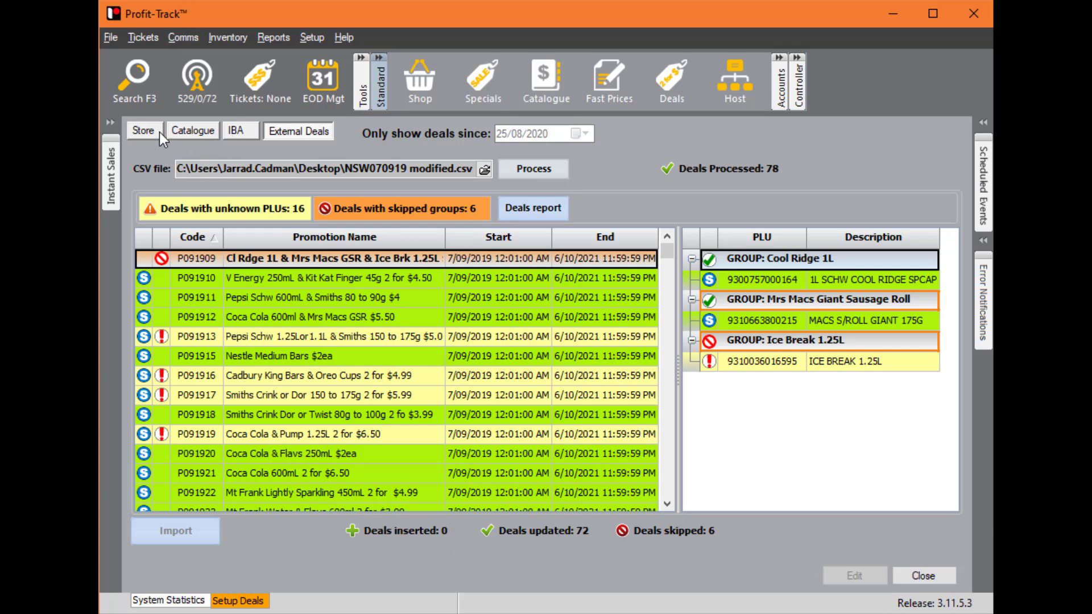
Return to the Store deals list showing imported deals like Aerial Safety Riders.
left_click(145, 131)
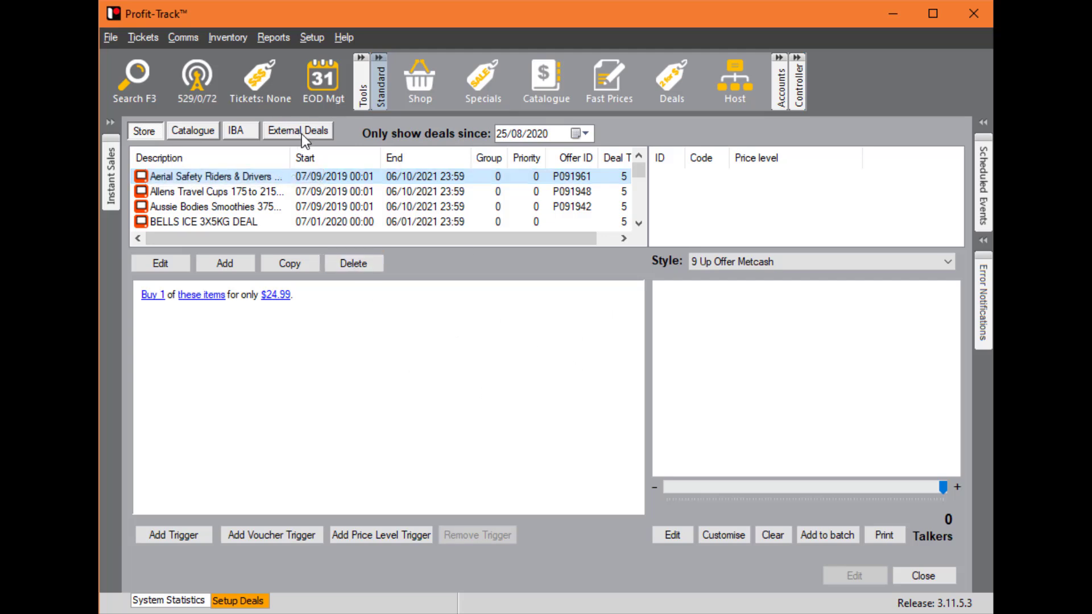
mouse_move(542, 365)
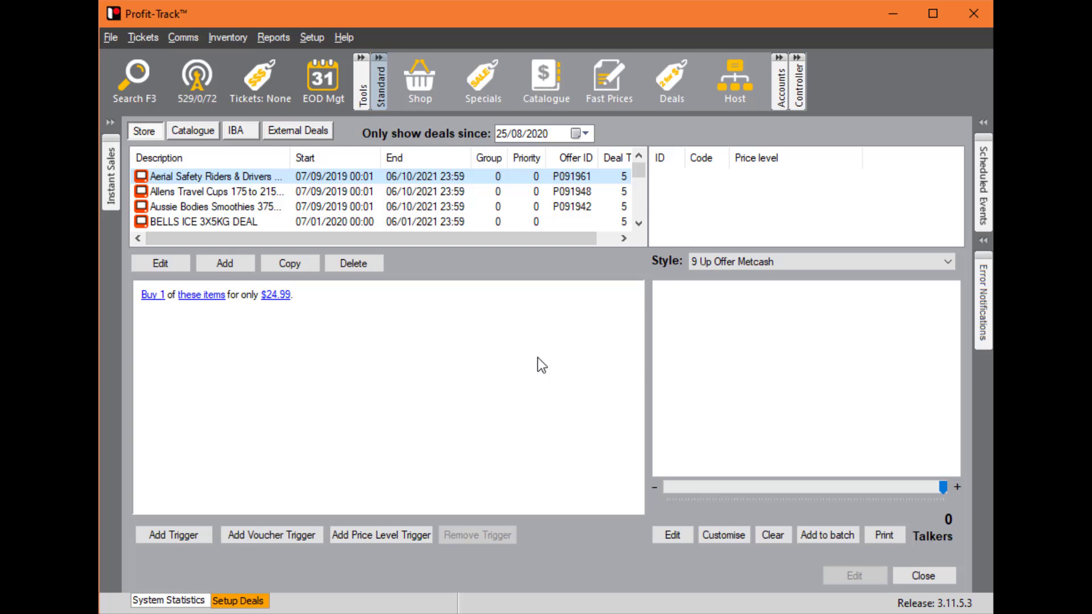